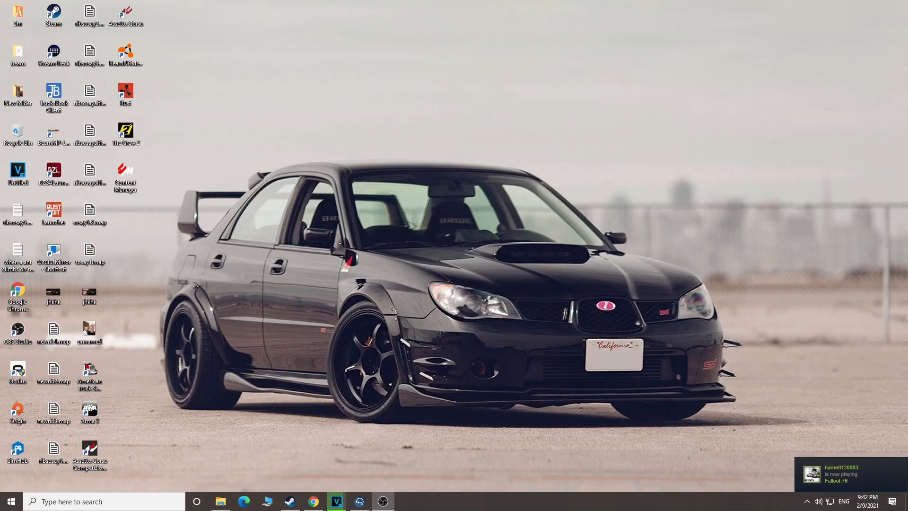
mouse_move(382, 306)
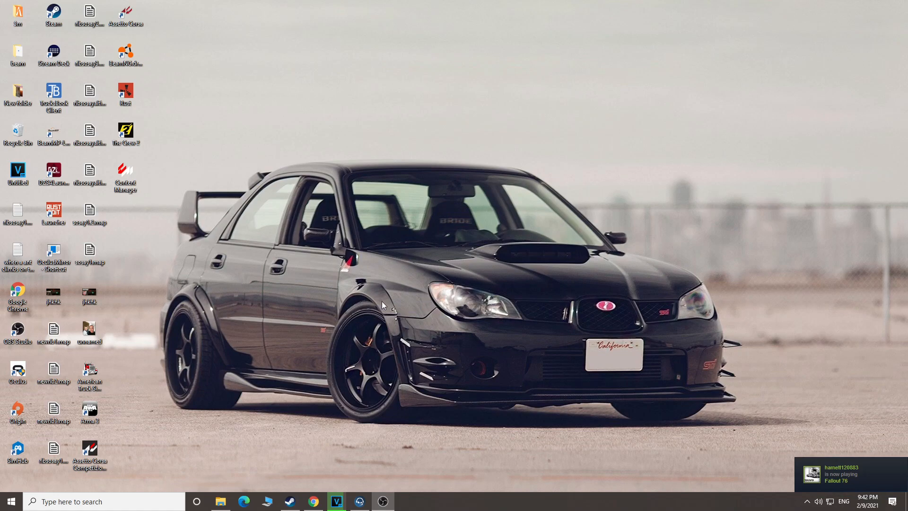
mouse_move(381, 308)
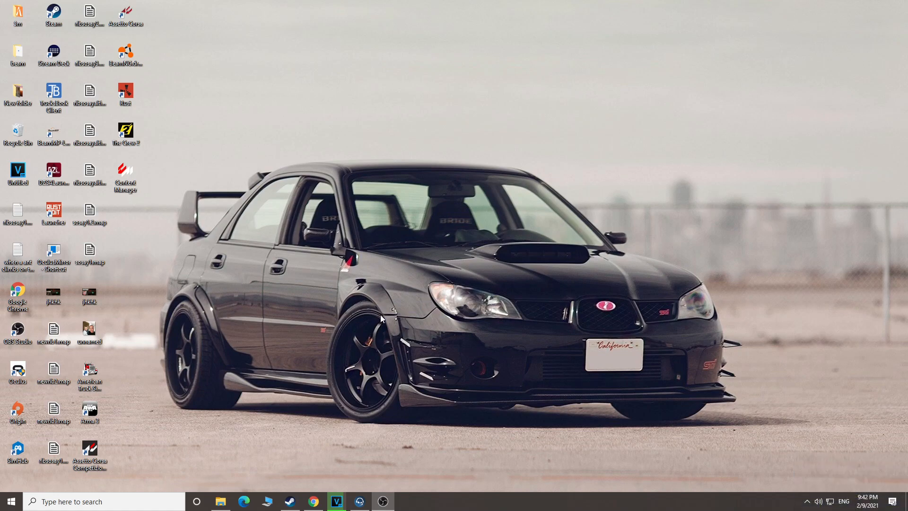
mouse_move(393, 308)
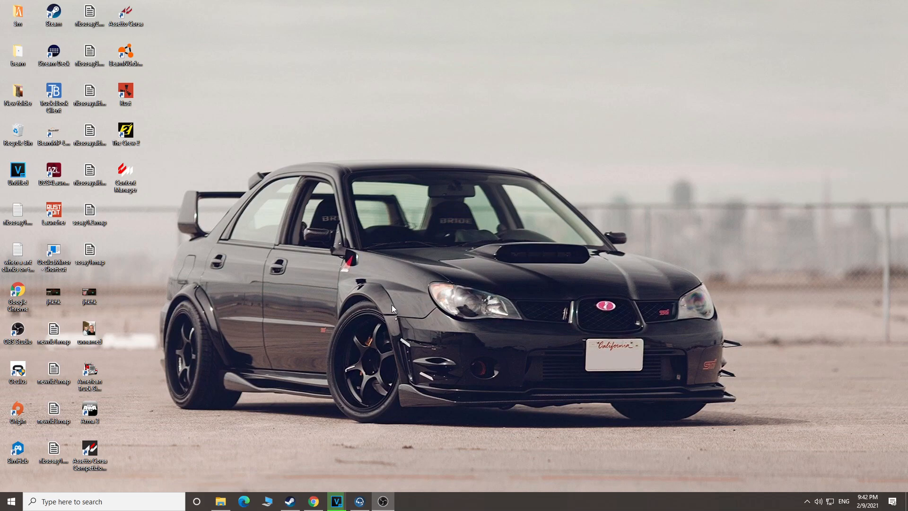
mouse_move(452, 313)
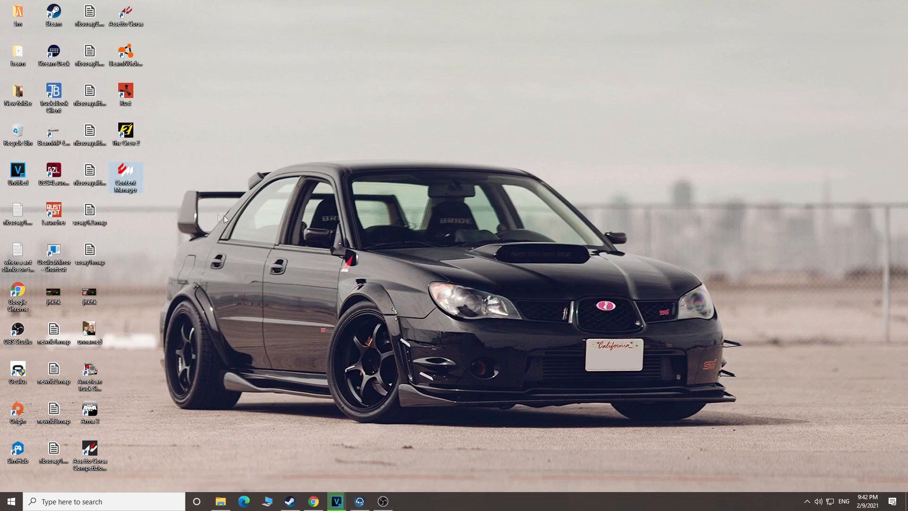
mouse_move(517, 258)
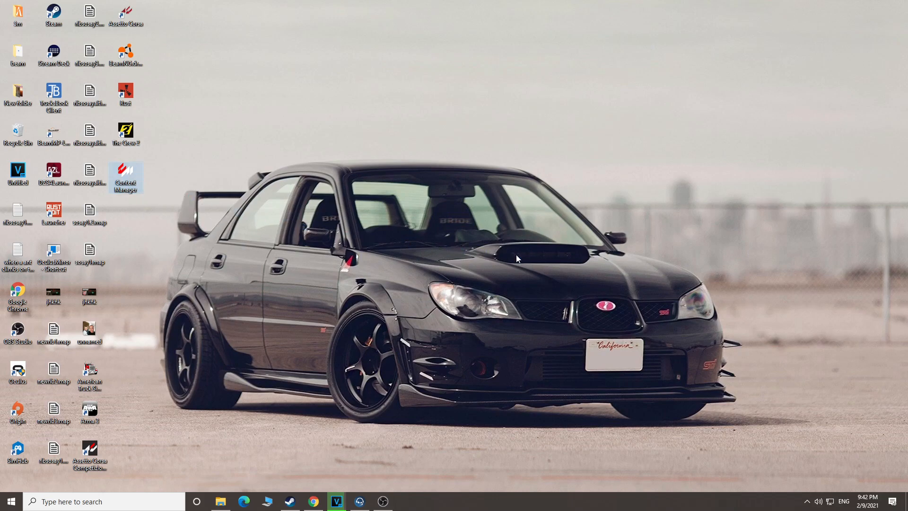
mouse_move(476, 249)
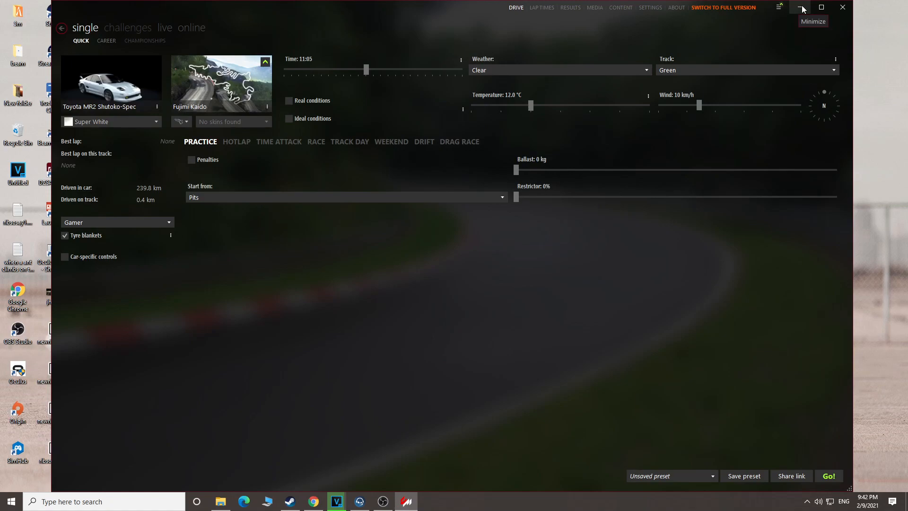
Step: Show the online server browser with the Shutoko Revival Project Beta Server EU details
left_click(191, 28)
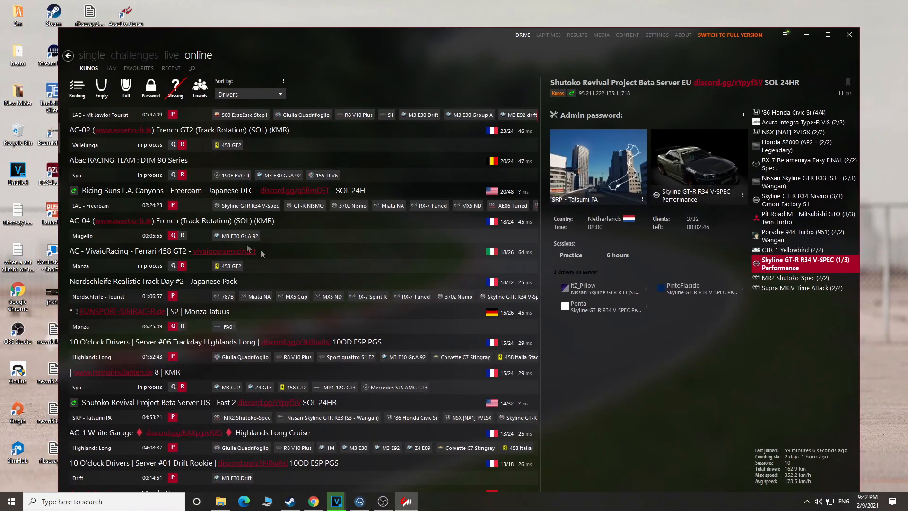
mouse_move(339, 363)
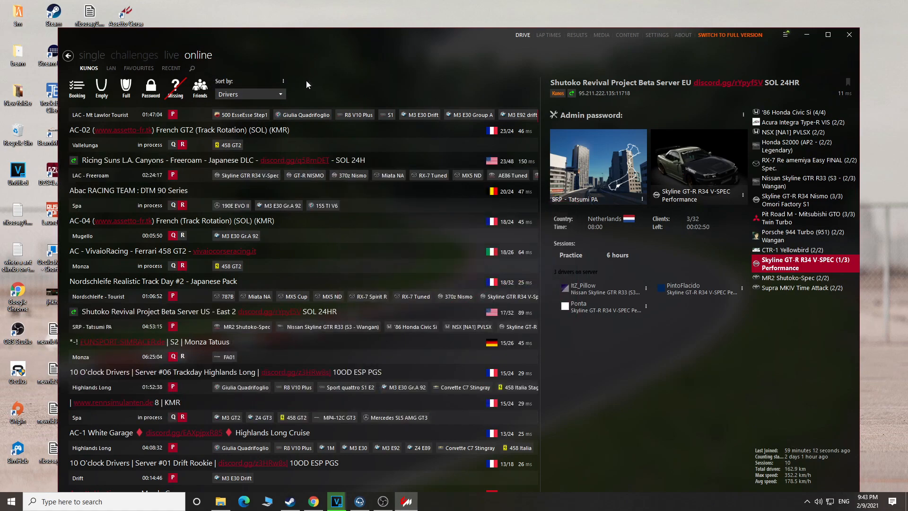
mouse_move(651, 46)
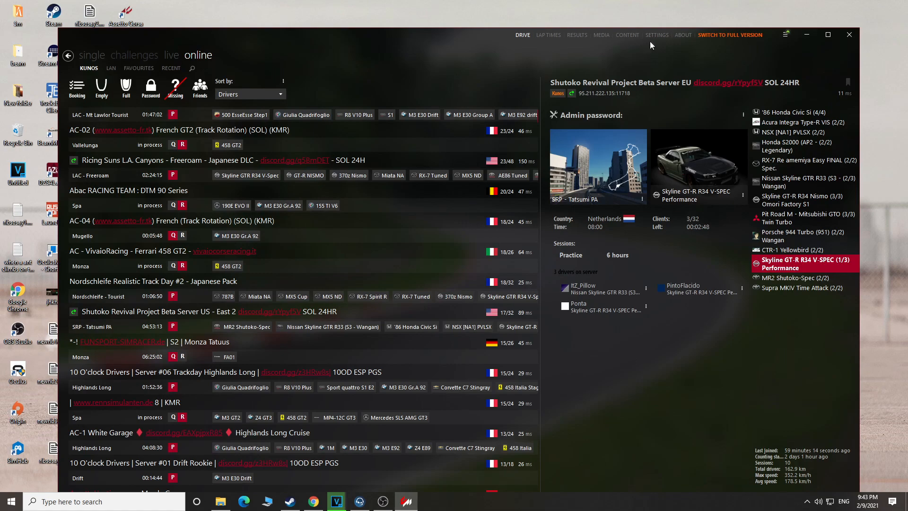
Step: Show the Custom Shaders Patch About & Updates page confirming version 0.1.72 is active
left_click(657, 35)
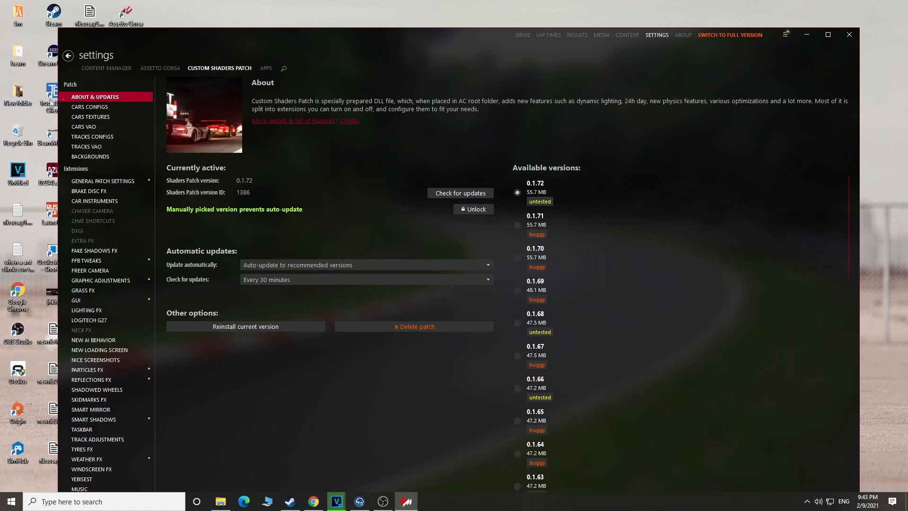
mouse_move(228, 195)
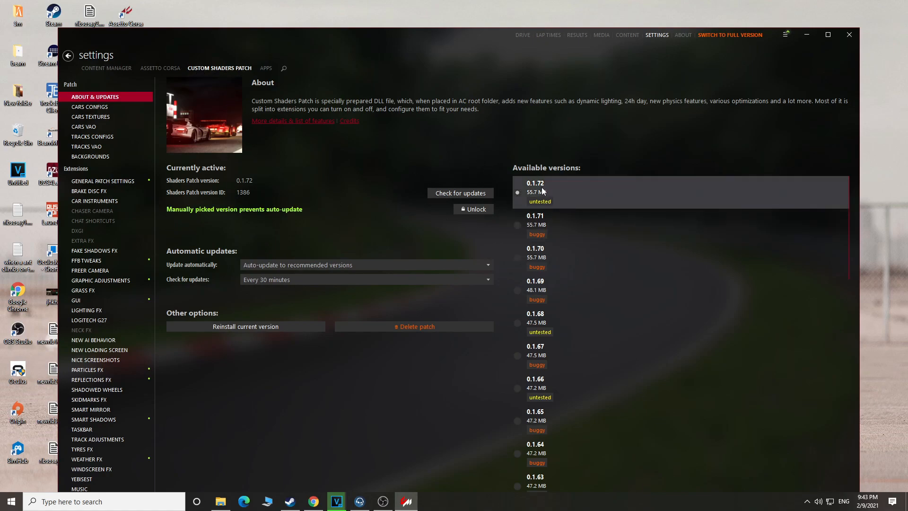
mouse_move(535, 192)
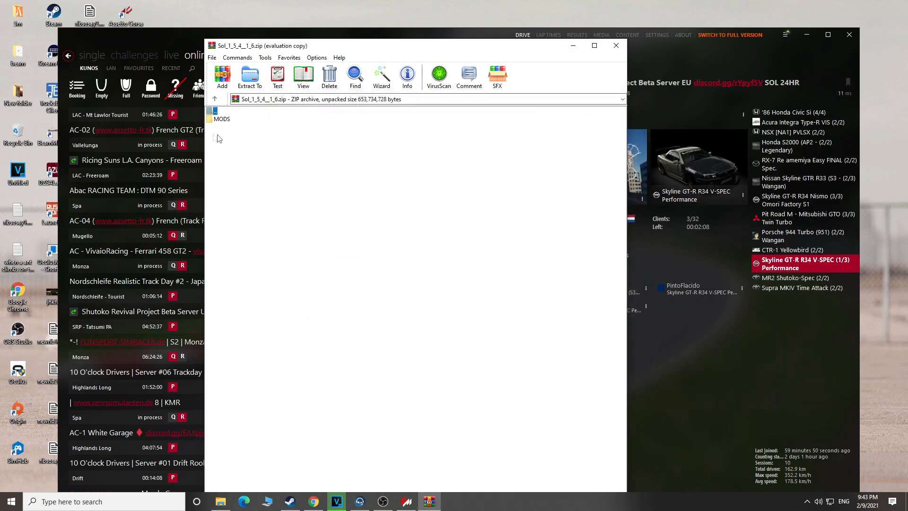
Step: Go into the MODS folder of the Sol_1_5_4_1_6.zip archive in WinRAR
double_click(221, 119)
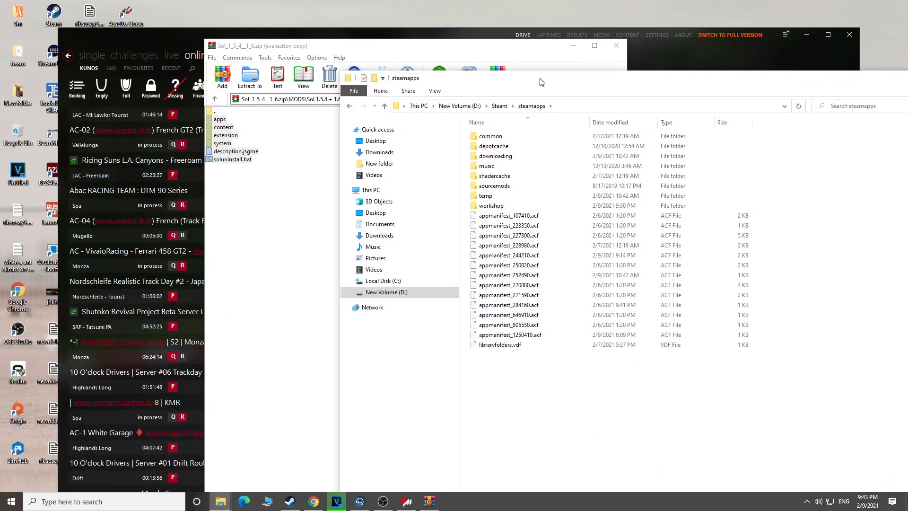
Step: Browse into steamapps\common\assettocorsa, review its contents, then close the Explorer window
double_click(491, 135)
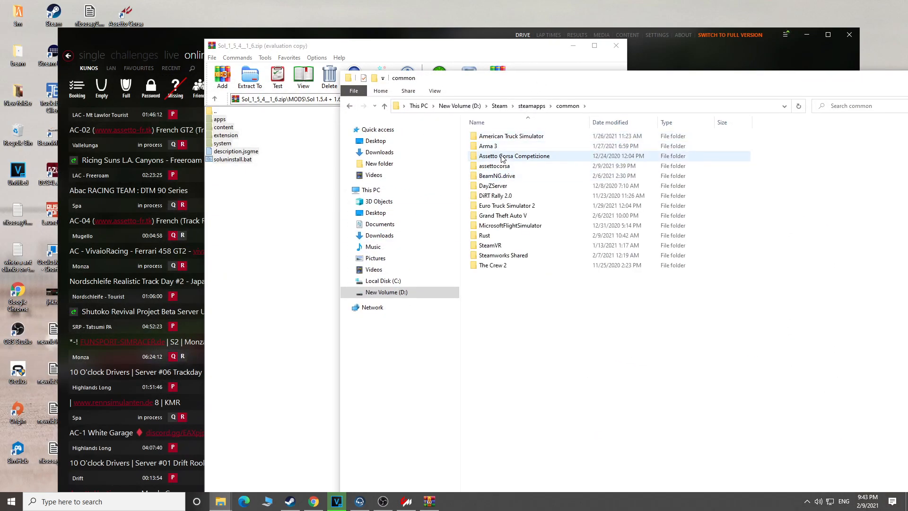
left_click(496, 176)
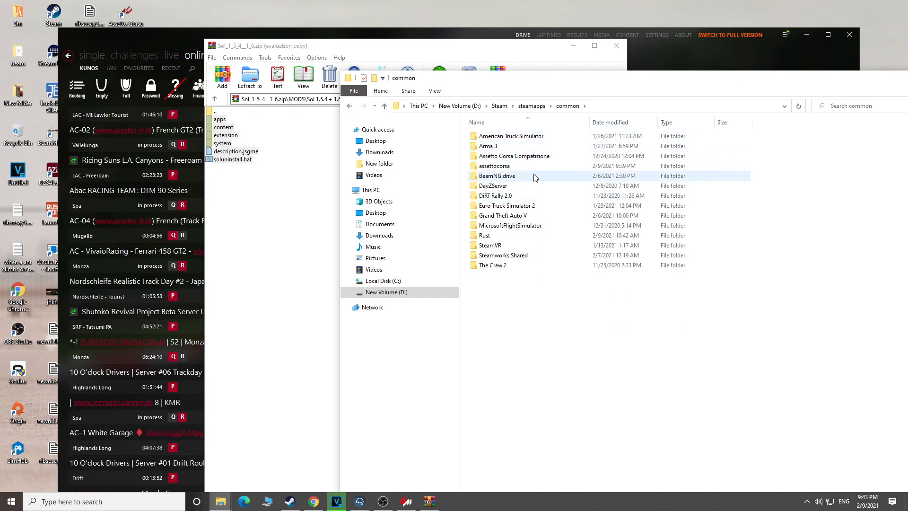
double_click(495, 165)
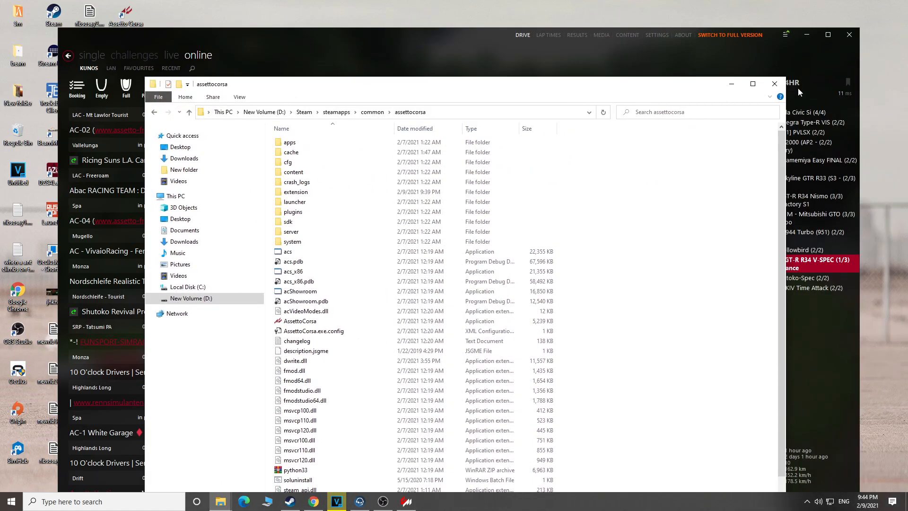
left_click(773, 84)
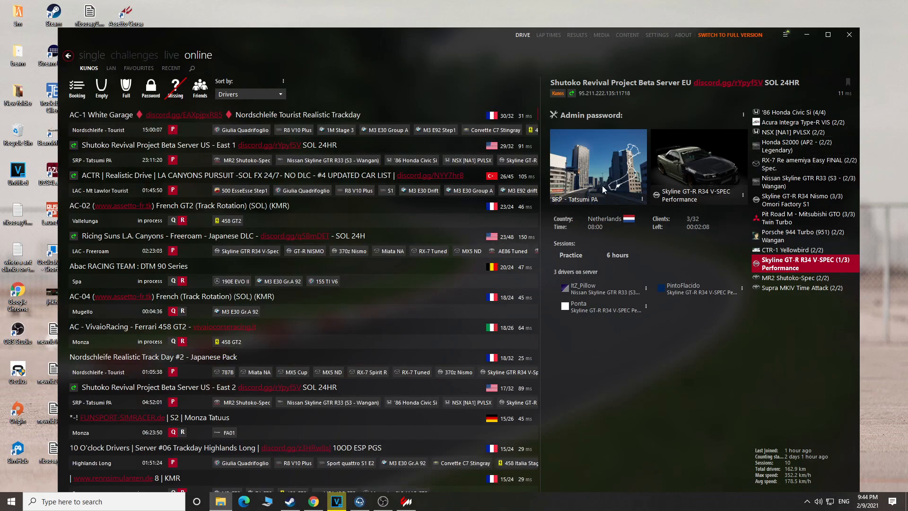
mouse_move(477, 269)
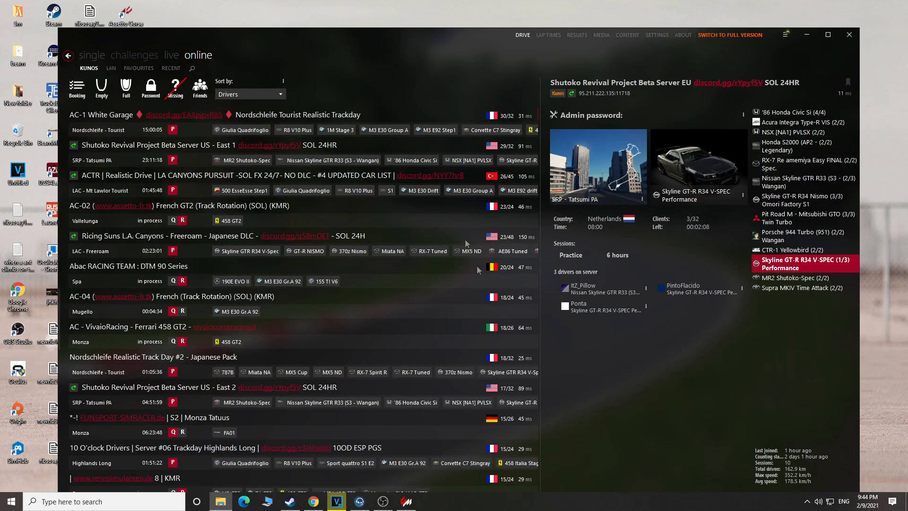
Step: Return to the Custom Shaders Patch settings page showing version 0.1.72 active
left_click(656, 35)
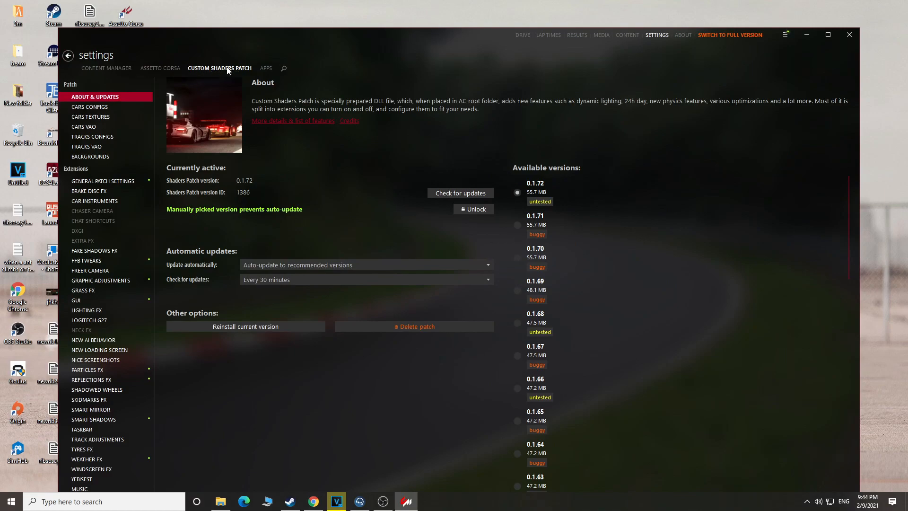
mouse_move(148, 115)
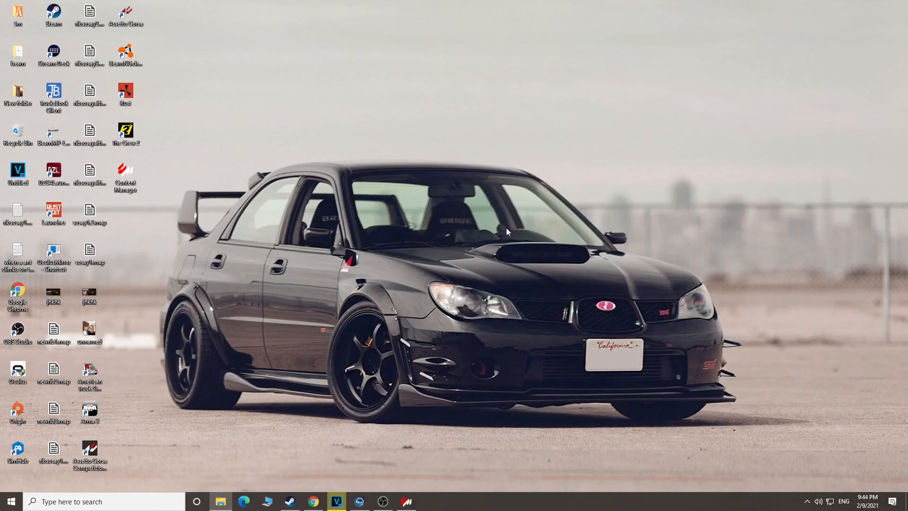
mouse_move(350, 486)
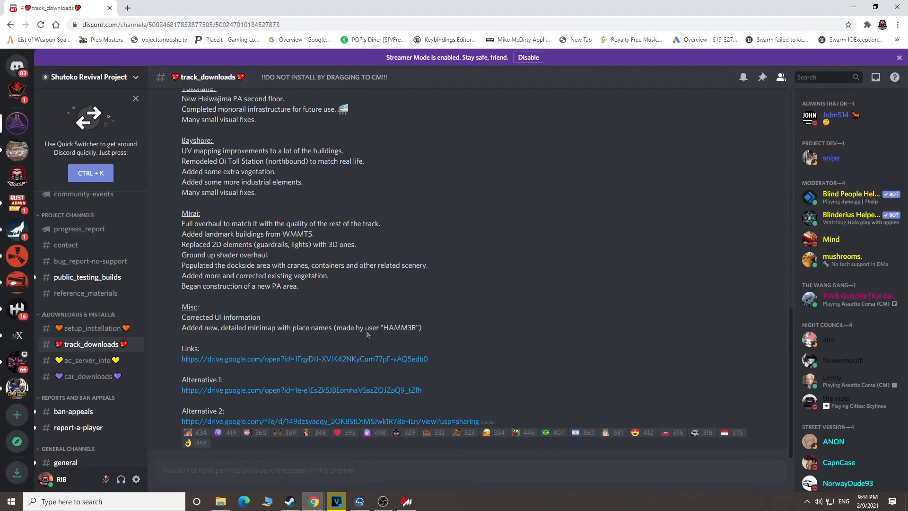
mouse_move(84, 345)
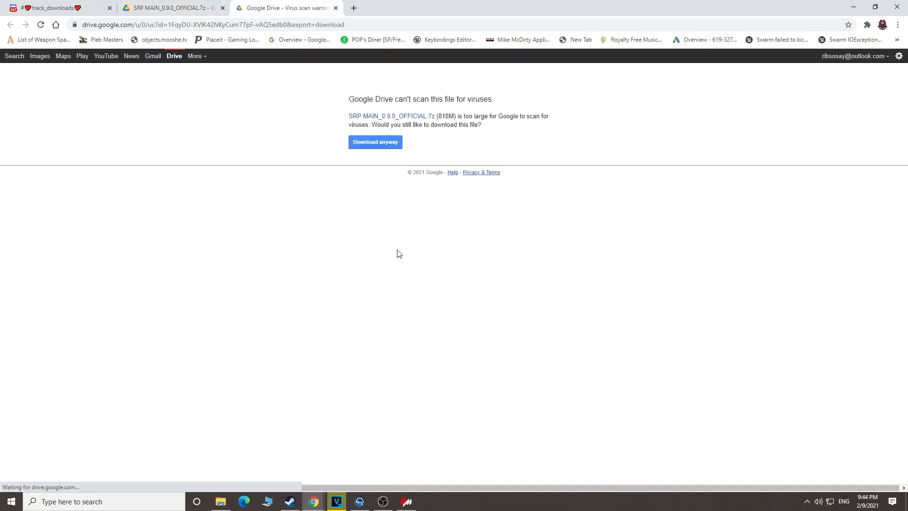
Step: Download SRP MAIN despite the virus warning, then get SRP CARPACK 2.0 FINAL.7z from the car downloads channel
left_click(374, 142)
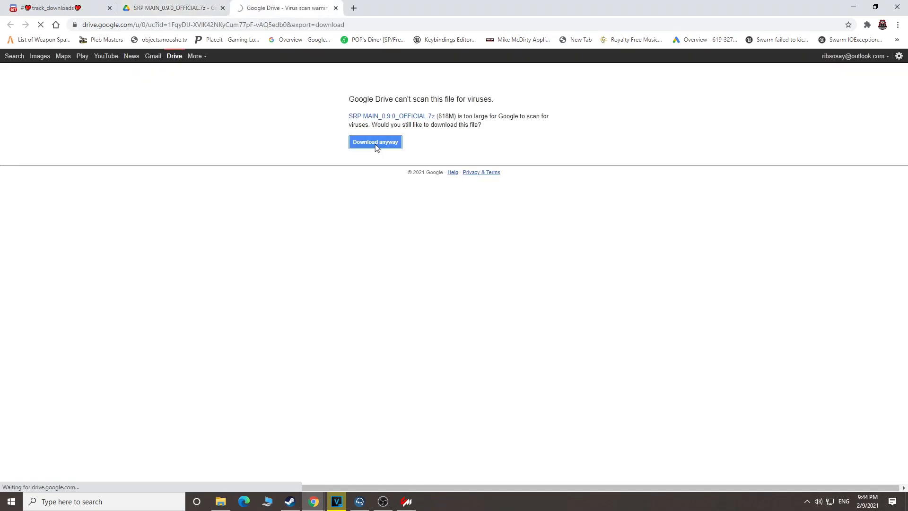
left_click(375, 141)
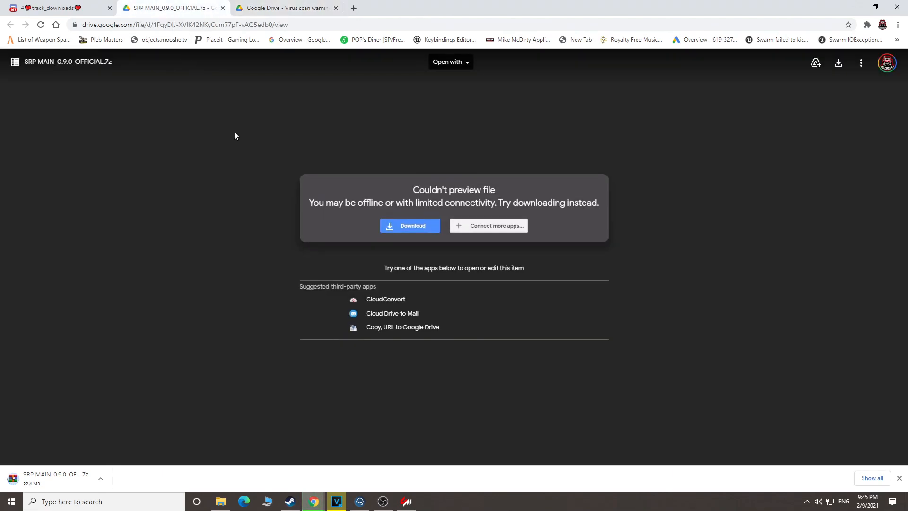
left_click(55, 8)
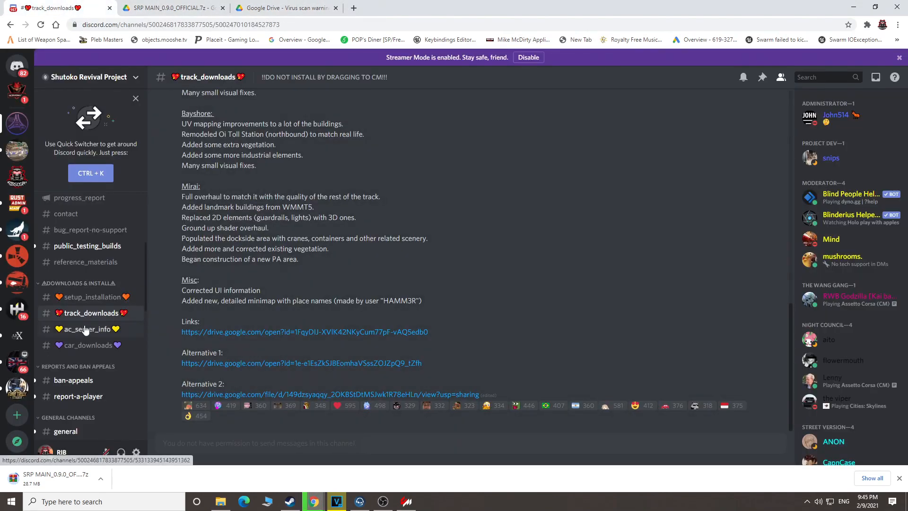
left_click(88, 344)
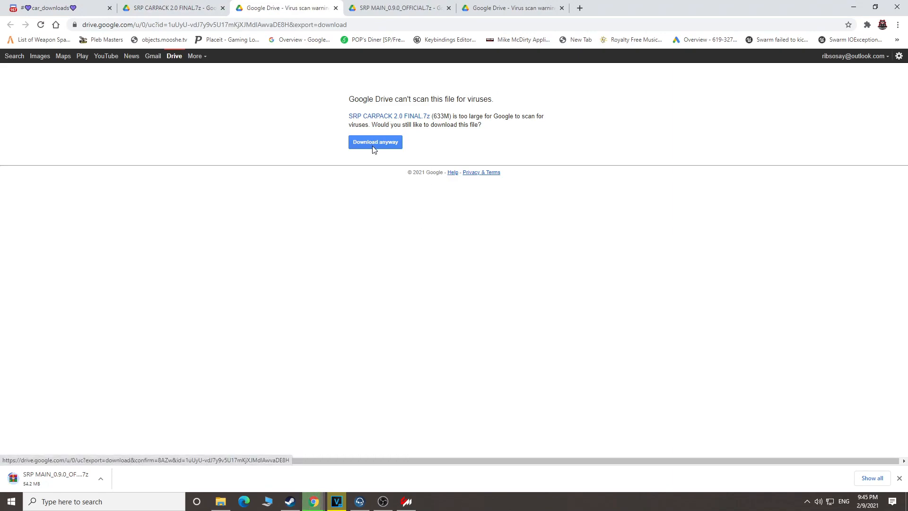
left_click(375, 142)
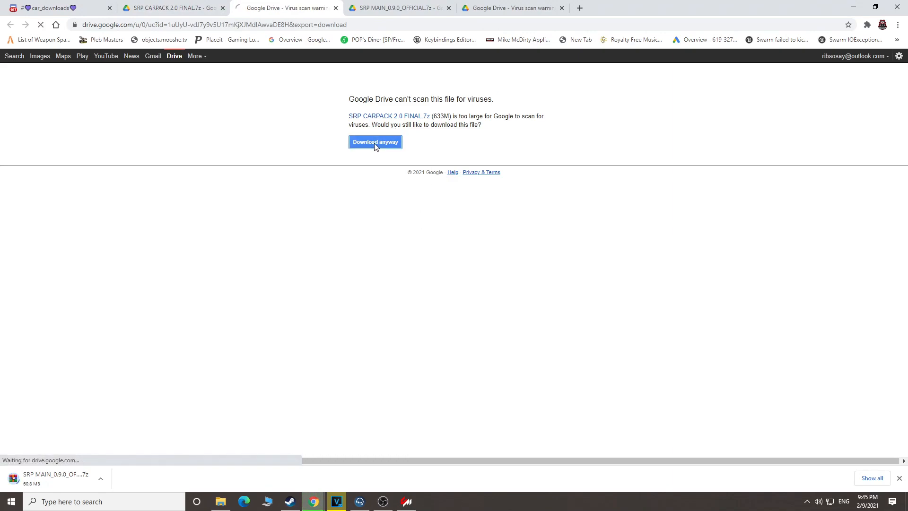
left_click(375, 142)
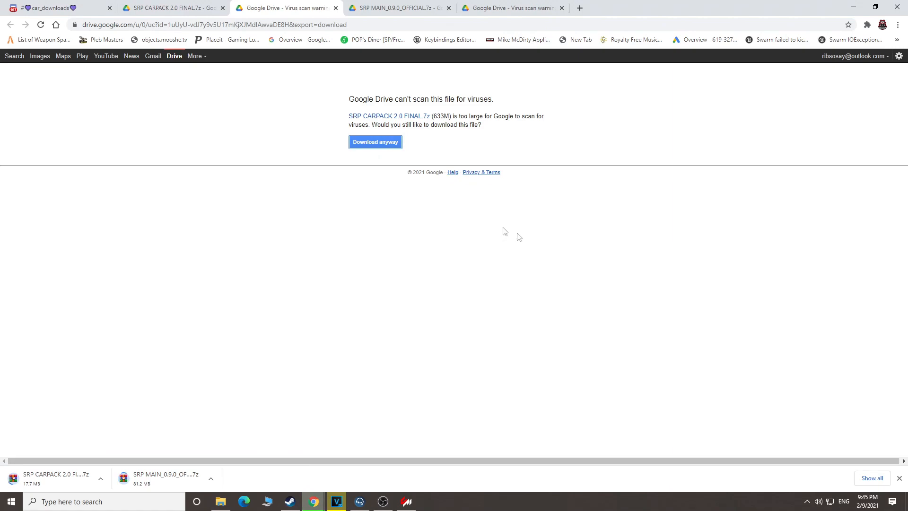
mouse_move(377, 367)
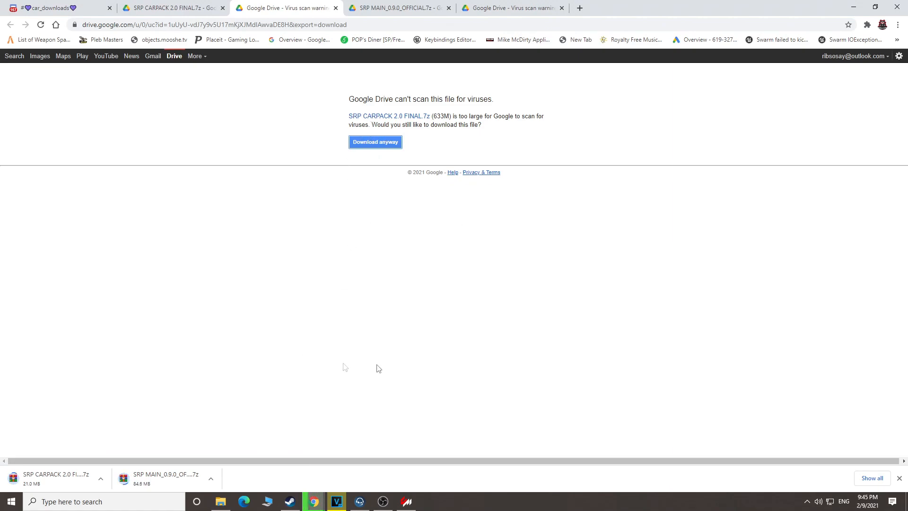
mouse_move(389, 169)
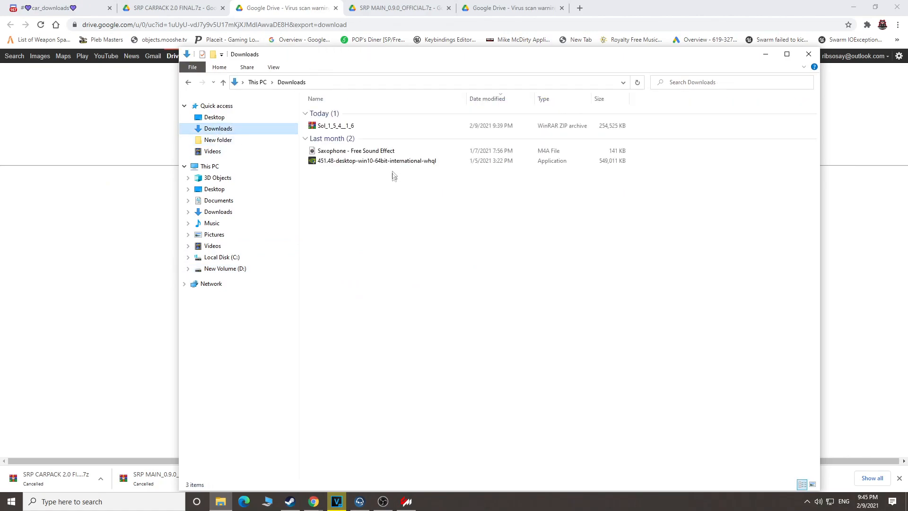
Step: Check the Sol archive in Downloads, then start the SRP MAIN_0.9.0_OFFICIAL.7z download, confirming the large-file warning
left_click(334, 126)
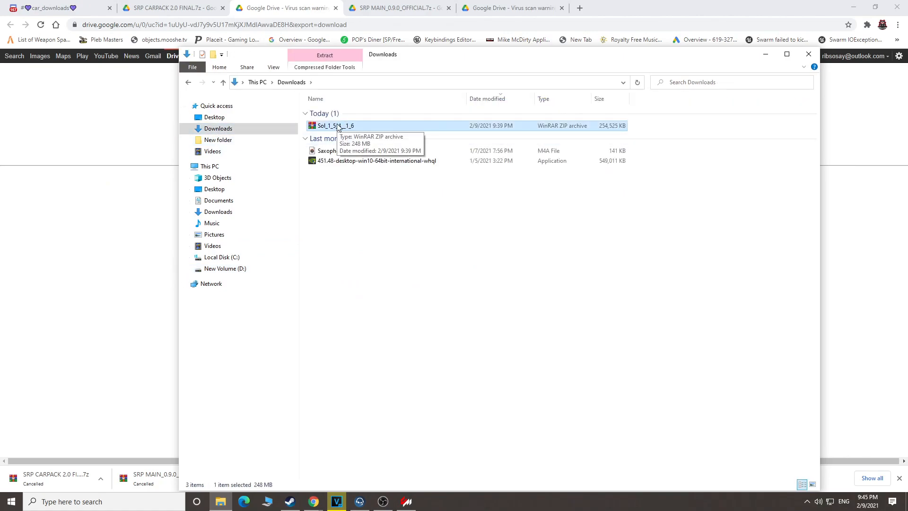
mouse_move(640, 97)
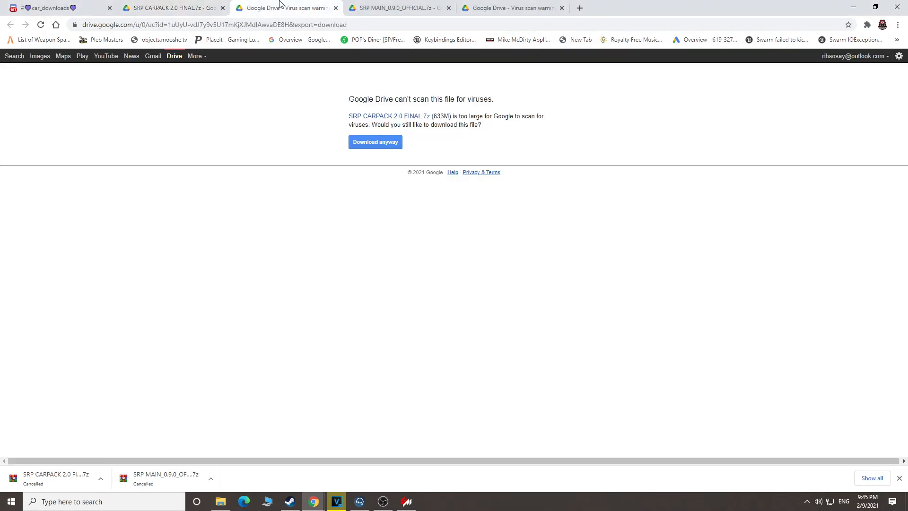
left_click(398, 7)
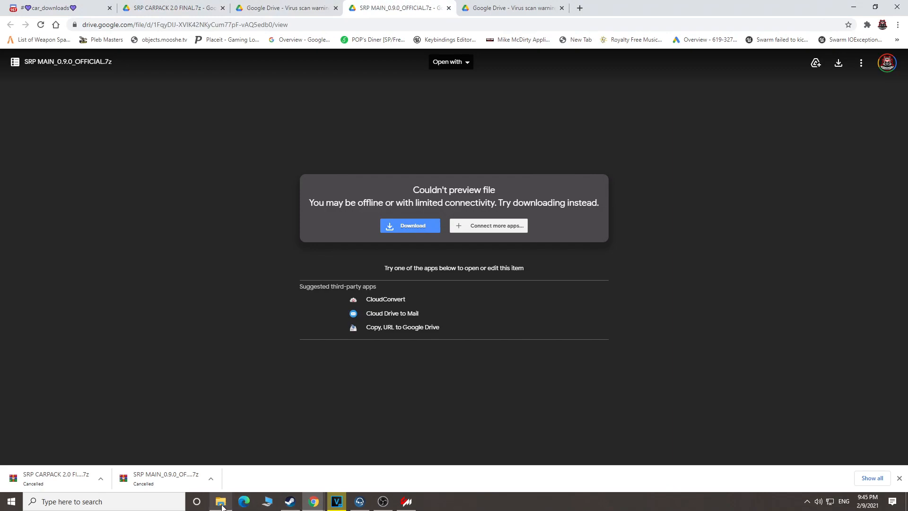
left_click(409, 225)
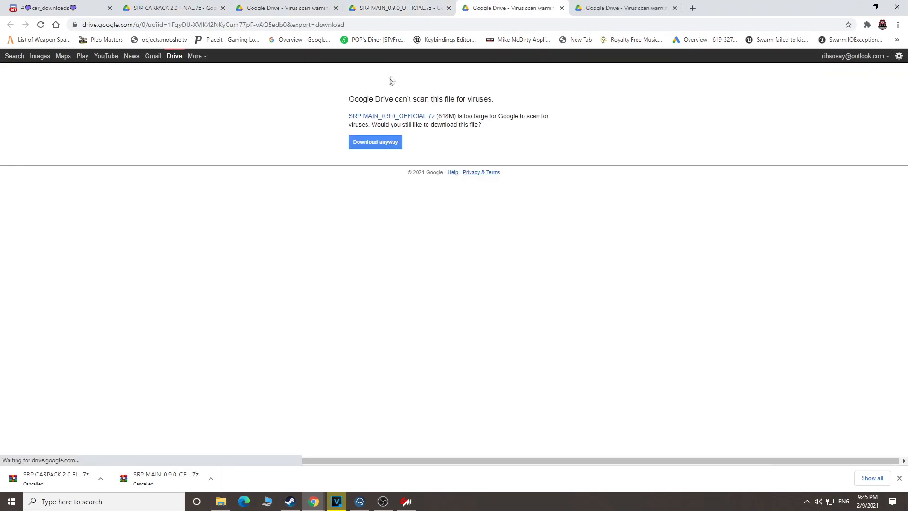
left_click(374, 142)
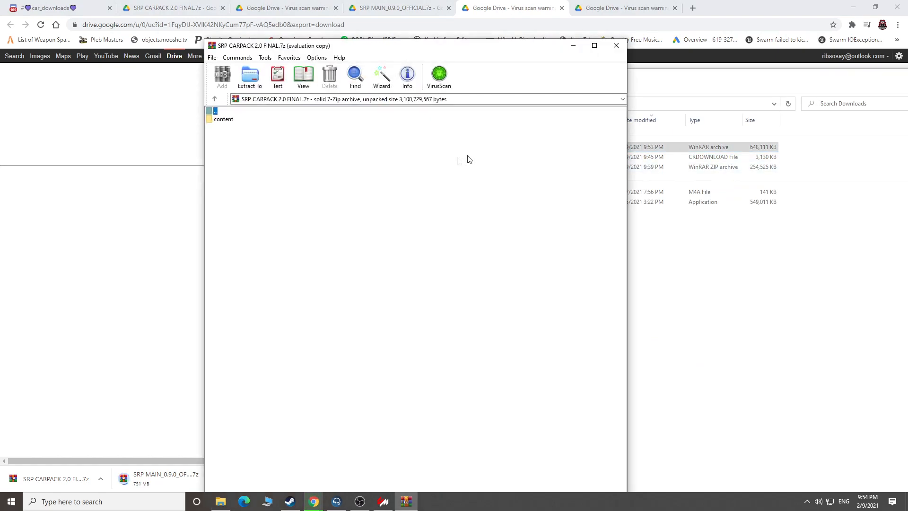
Step: Copy the carpack's content\cars folders into assettocorsa\content\cars, then close the archive
double_click(223, 119)
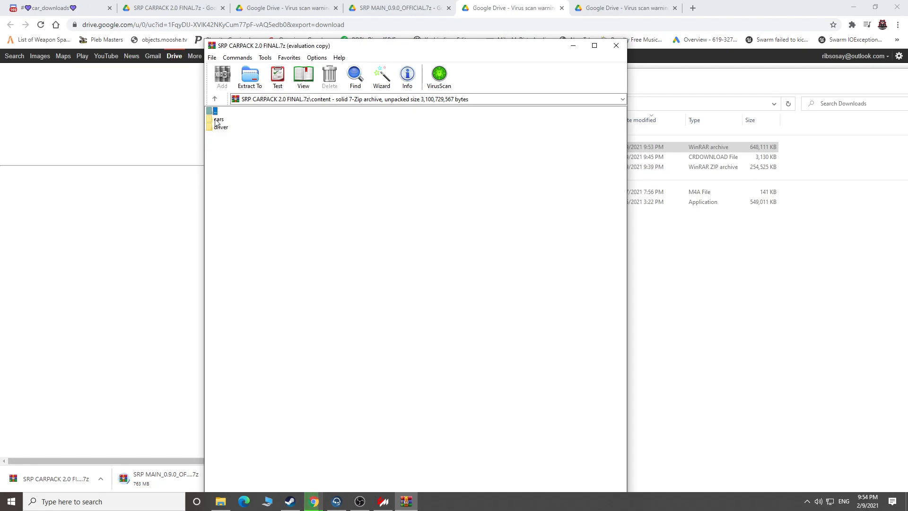
double_click(219, 119)
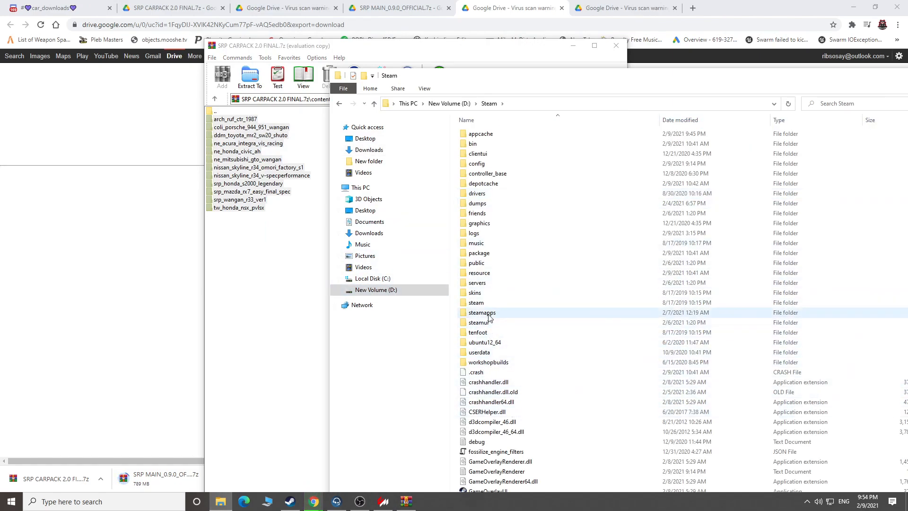
double_click(481, 312)
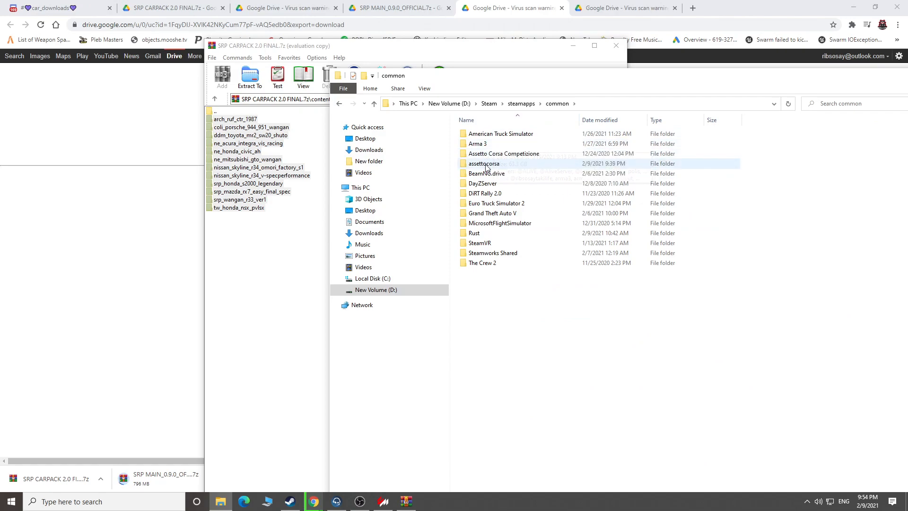
double_click(483, 164)
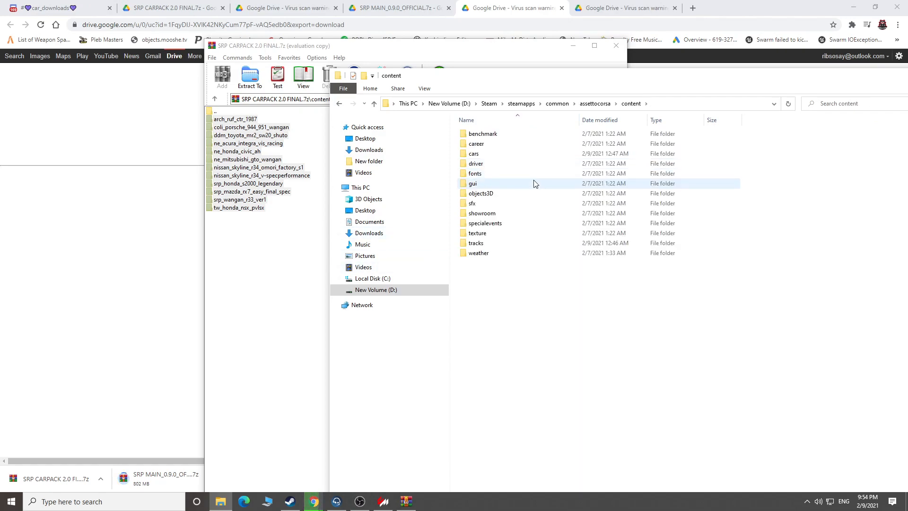
double_click(474, 153)
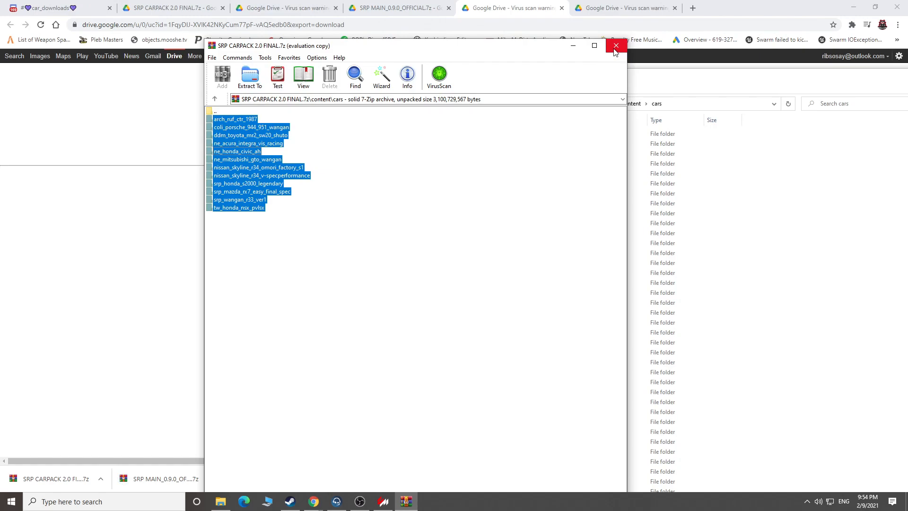
left_click(614, 45)
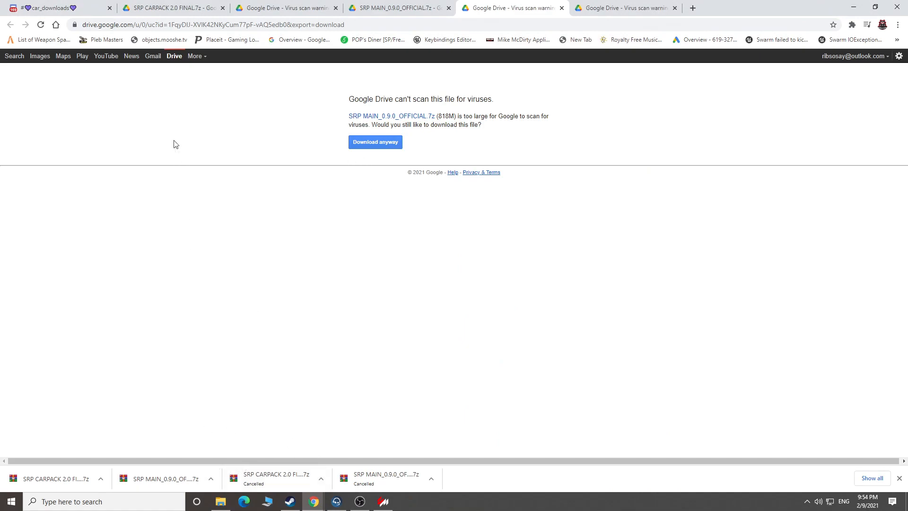
mouse_move(160, 477)
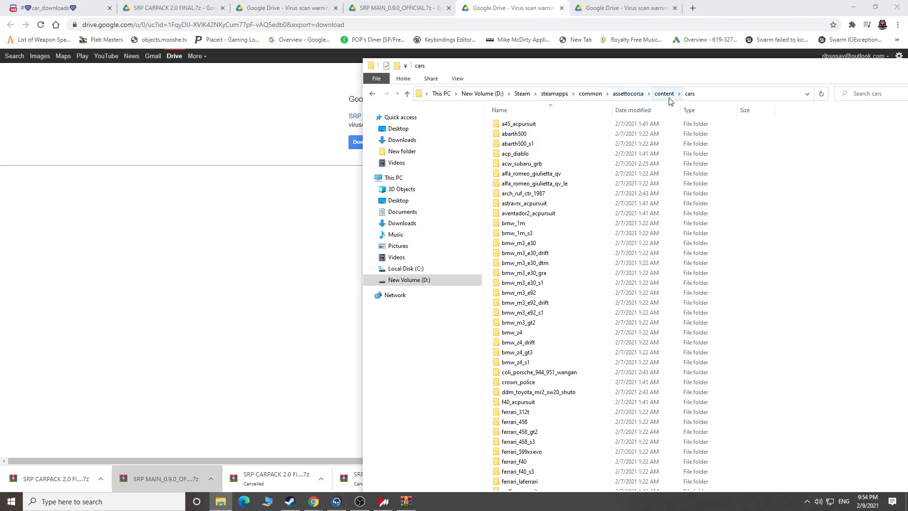
Step: Go back up to the game's content folder and bring up the SRP MAIN archive
left_click(664, 93)
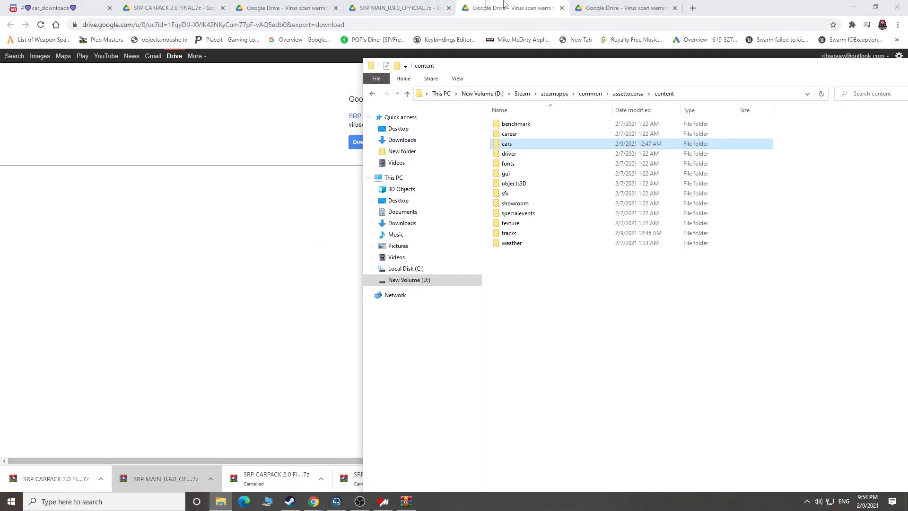
left_click(163, 478)
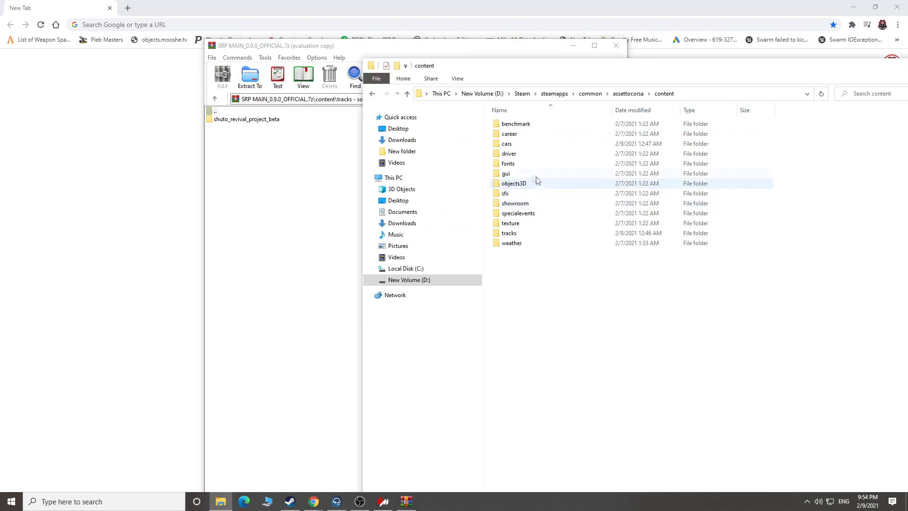
Step: Copy the shuto_revival_project_beta track folder into the game's content\tracks folder
double_click(509, 232)
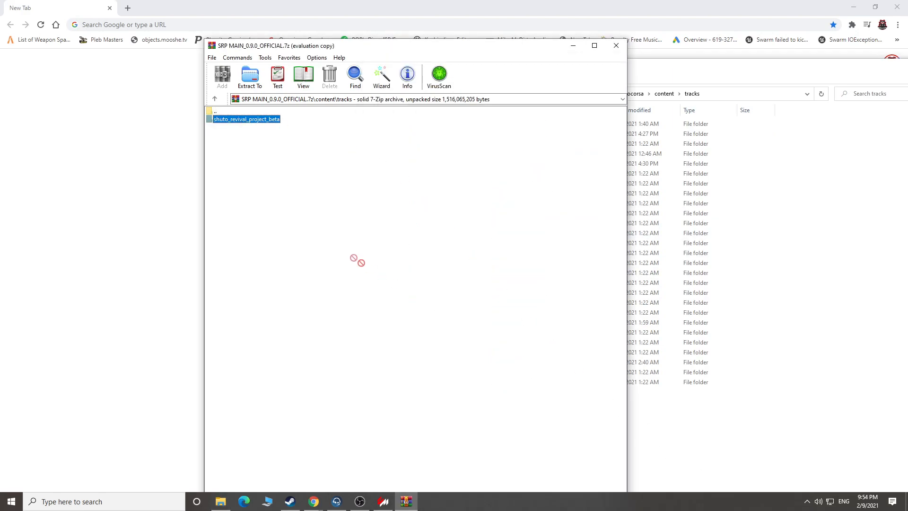
left_click(215, 98)
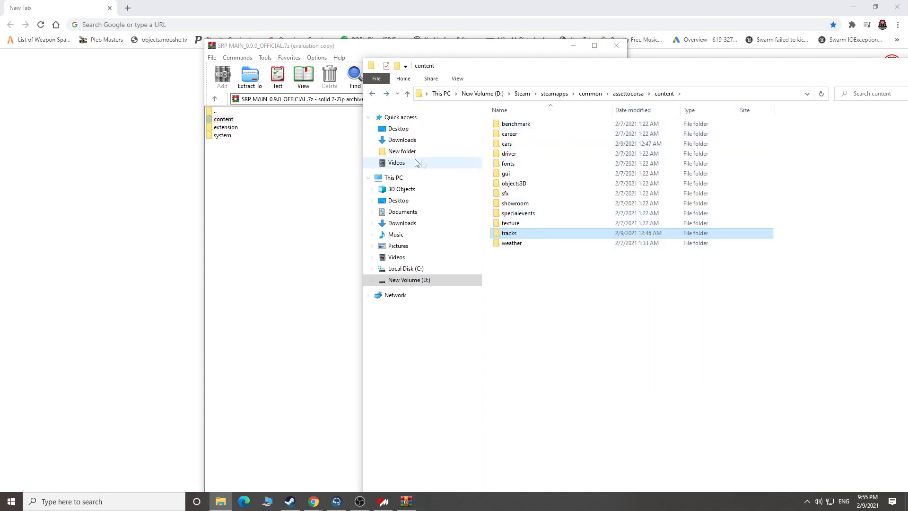
mouse_move(289, 133)
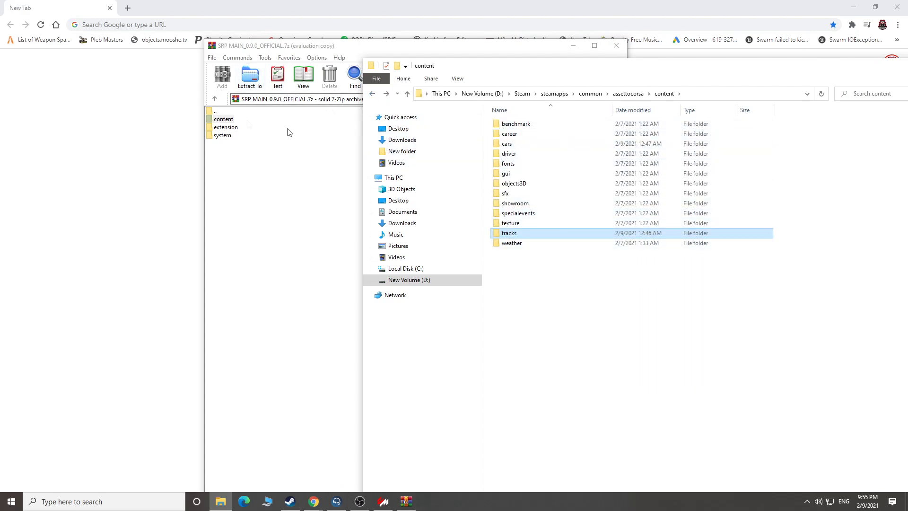
left_click(407, 94)
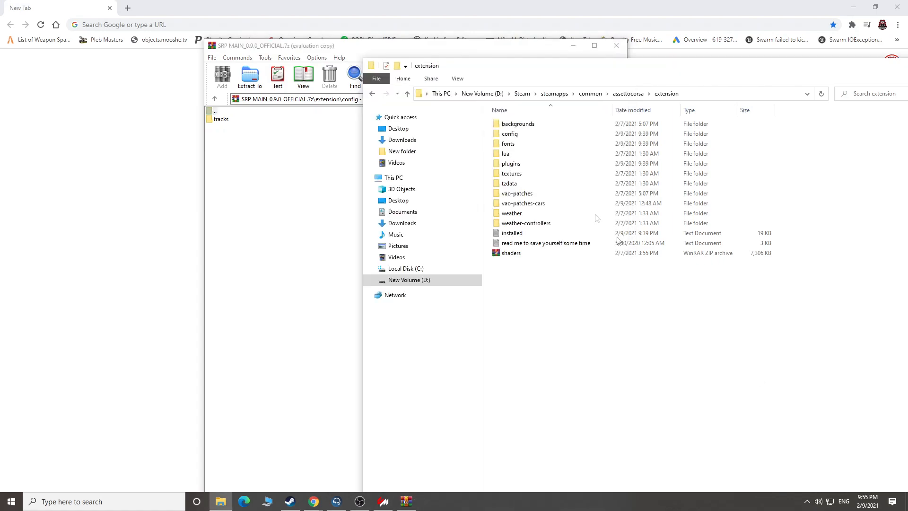
Step: Copy the extension config and system shader files into Assetto Corsa, then close the SRP MAIN archive
double_click(510, 134)
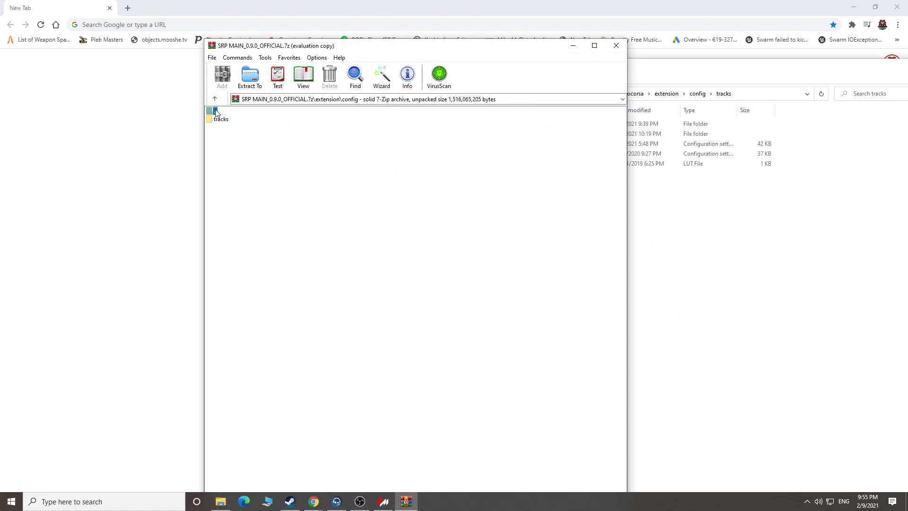
left_click(214, 99)
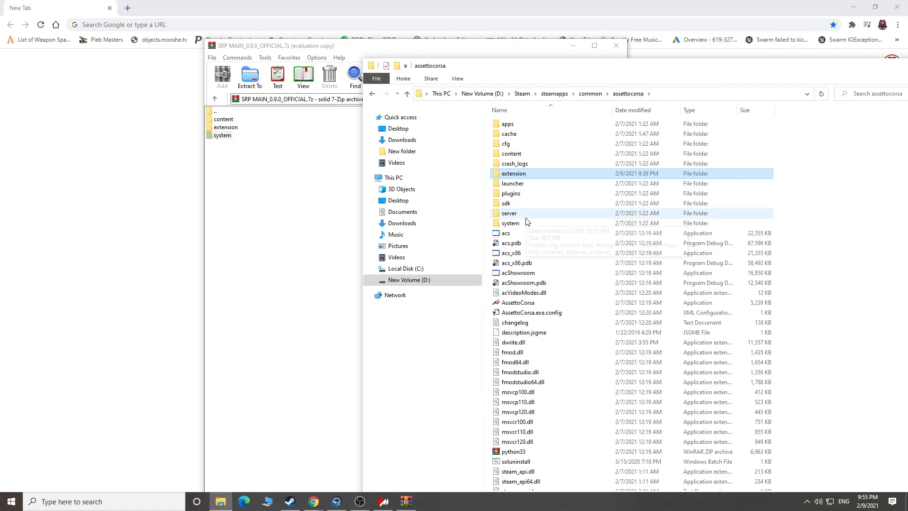
left_click(222, 136)
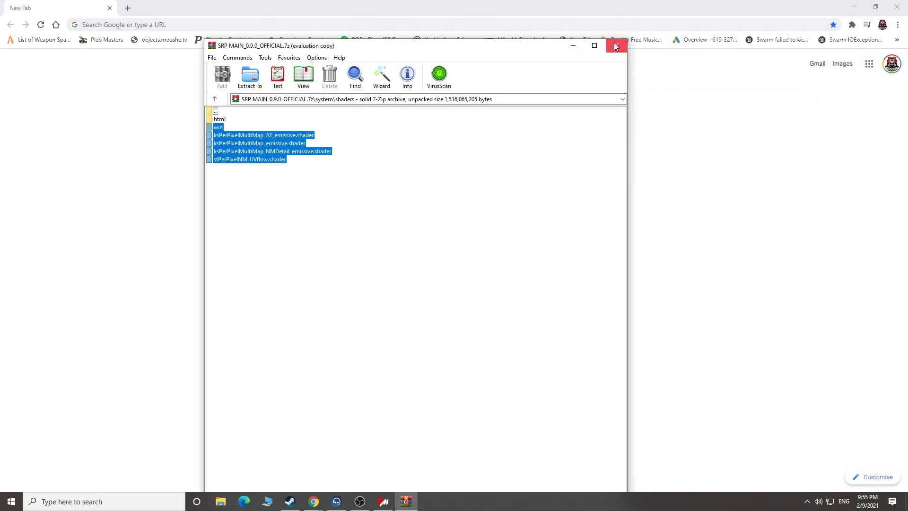
left_click(615, 46)
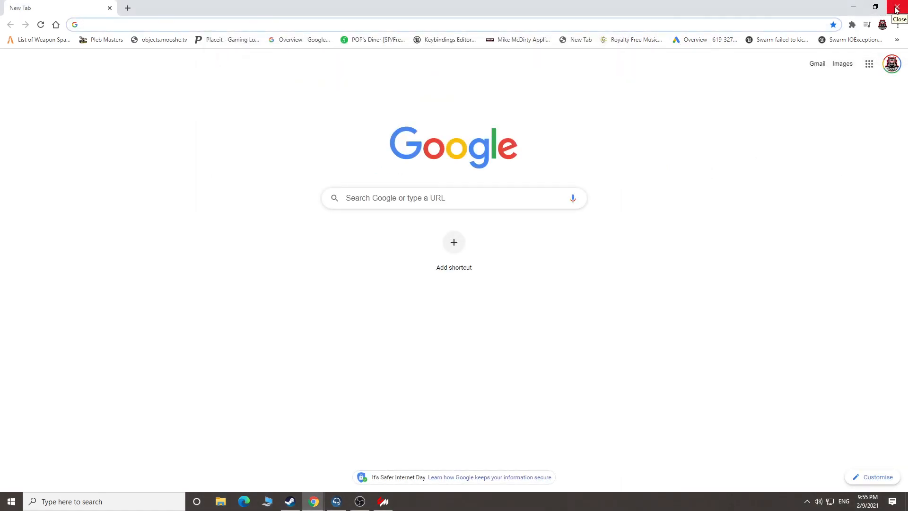
Step: Close the browser and join the SRP Beta Server US - East 2 with the Porsche 944 Turbo (951) Wangan
left_click(899, 8)
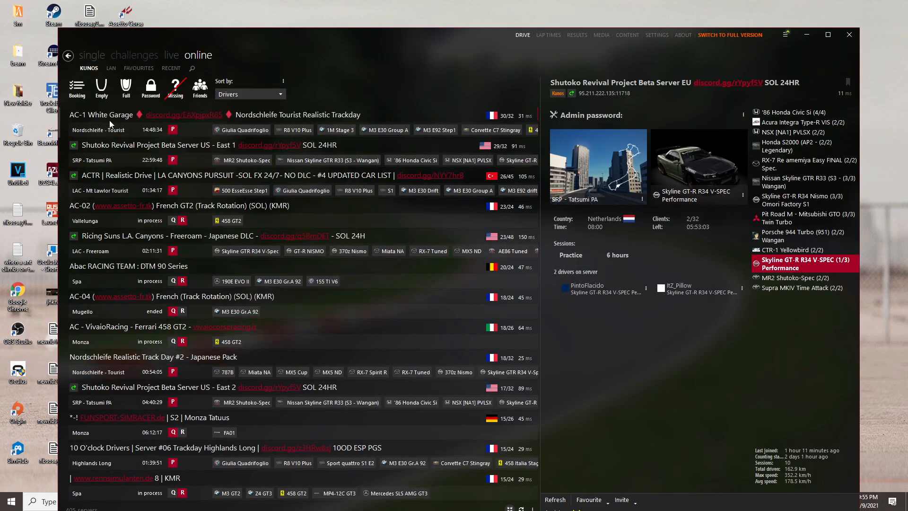
mouse_move(171, 152)
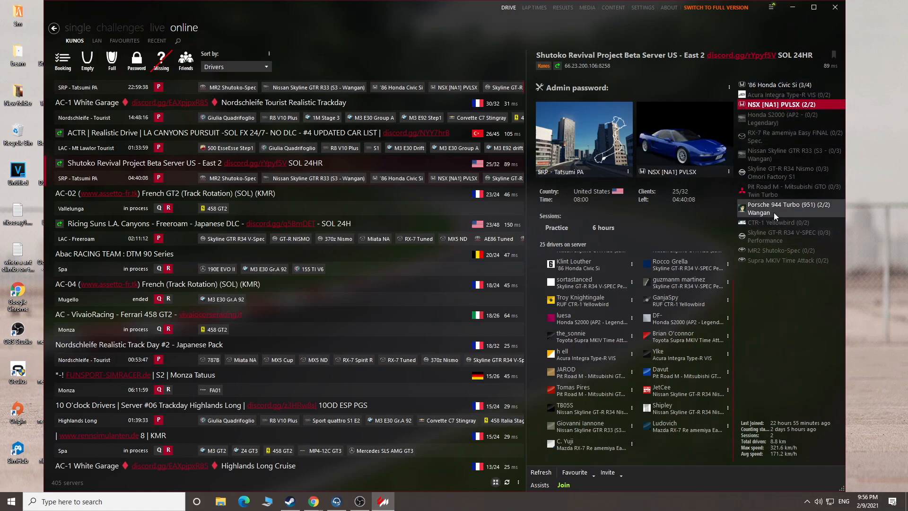
left_click(561, 484)
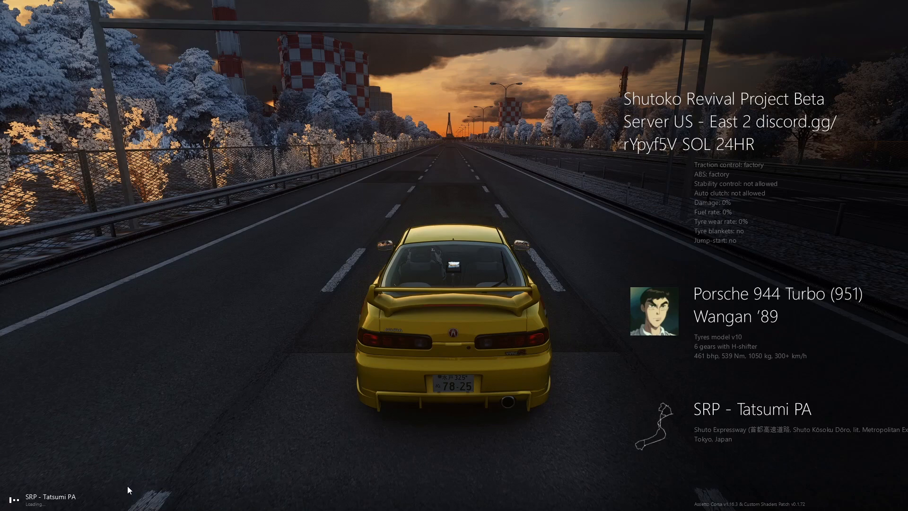
mouse_move(275, 384)
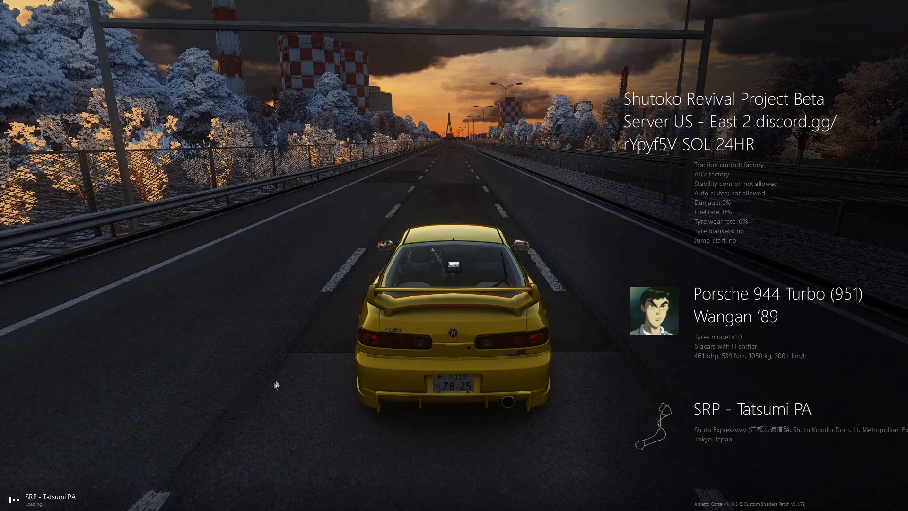
mouse_move(57, 504)
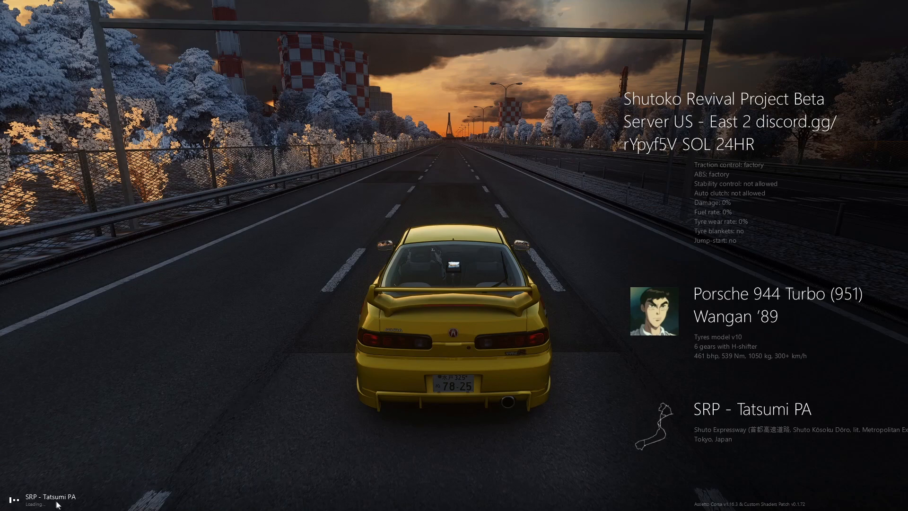